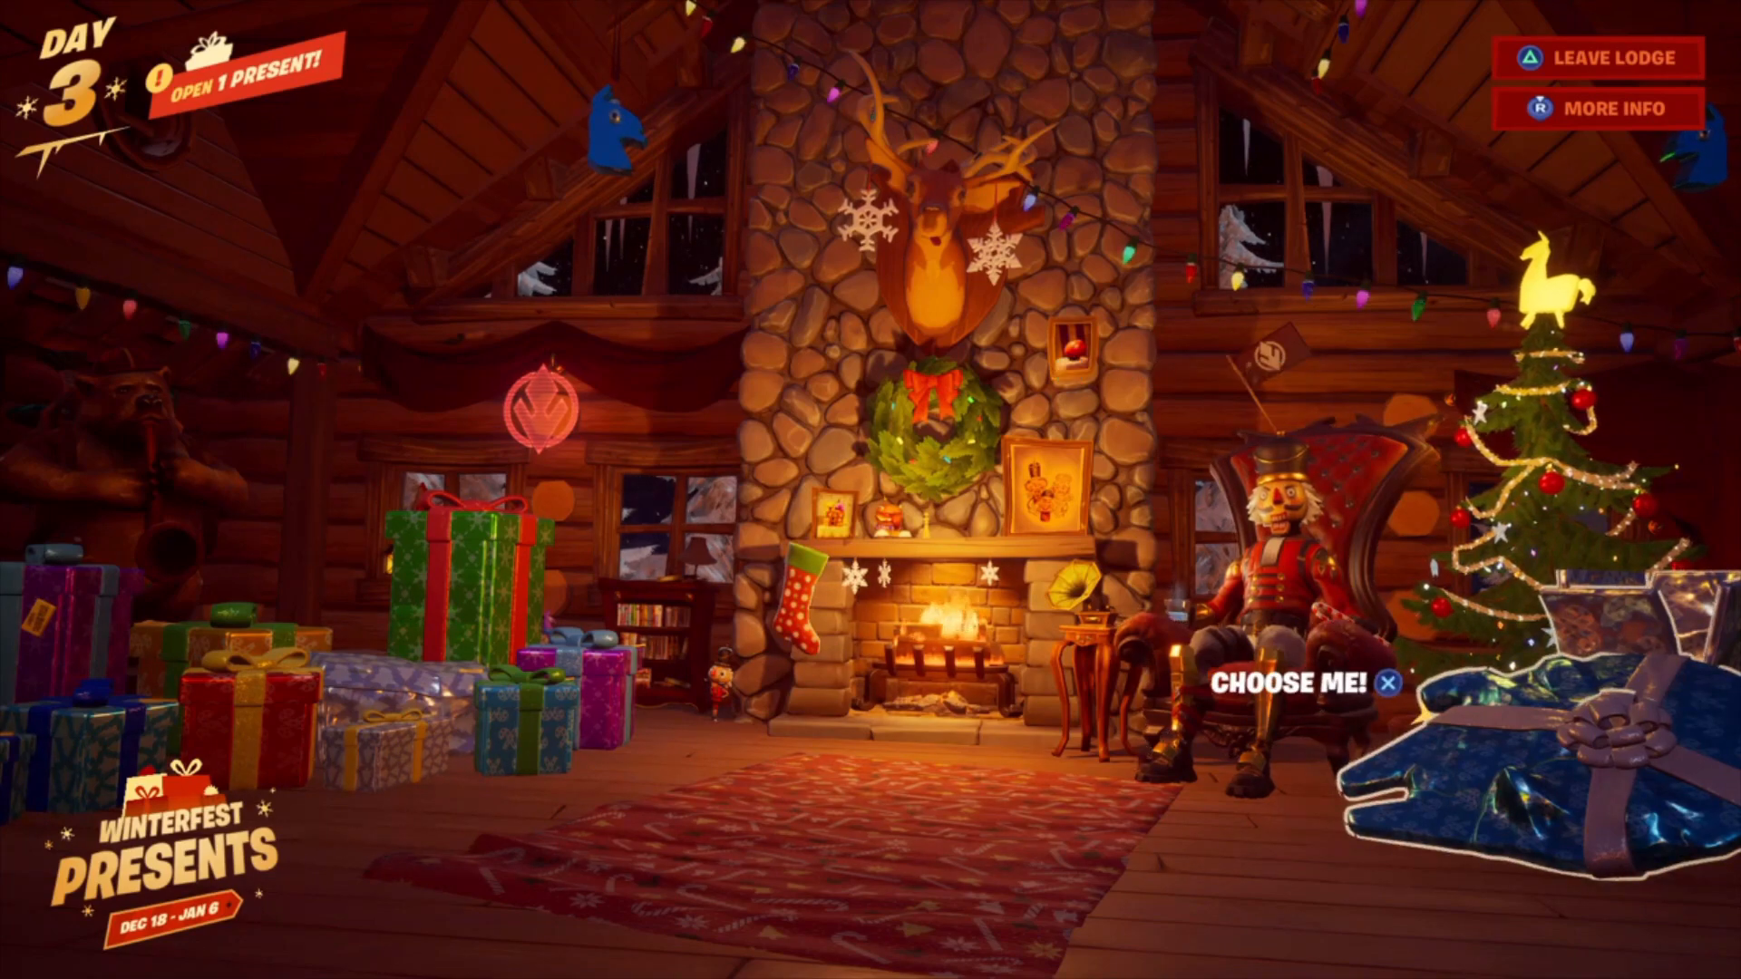
# - Open the 'Choose Me!' Winterfest present in the lodge
pyautogui.click(1588, 752)
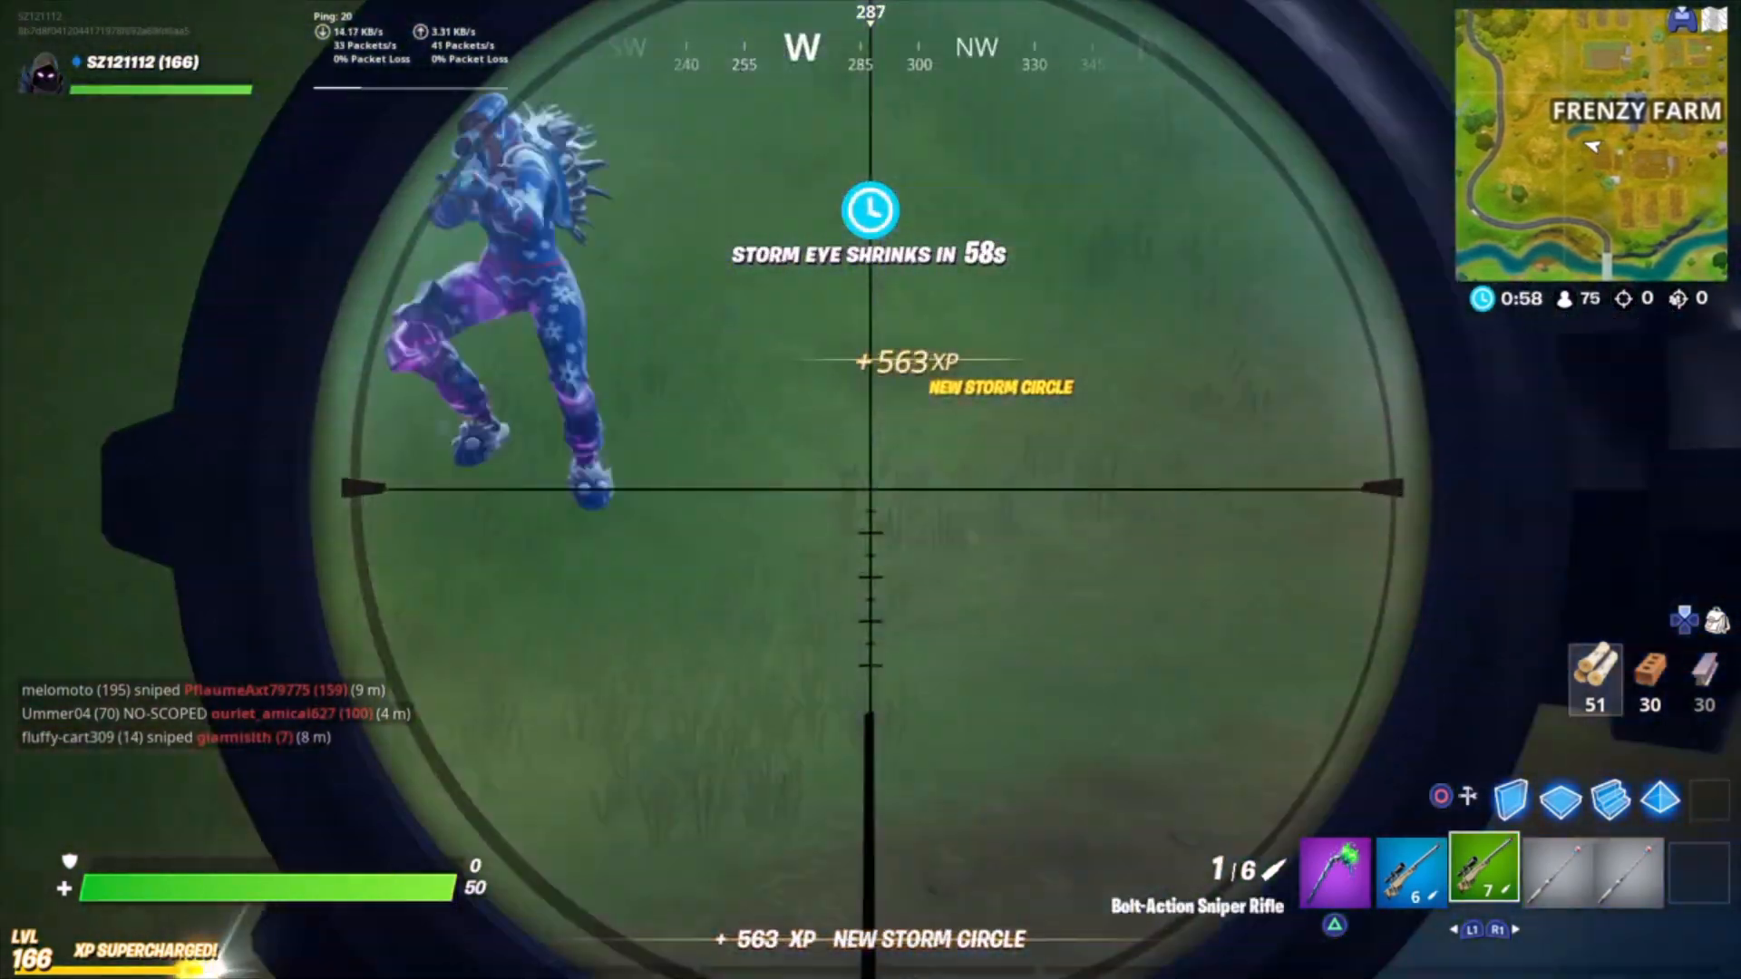
# - Fire the Bolt-Action Sniper at the scoped opponent, then continue past the 38th-place results
pyautogui.click(870, 490)
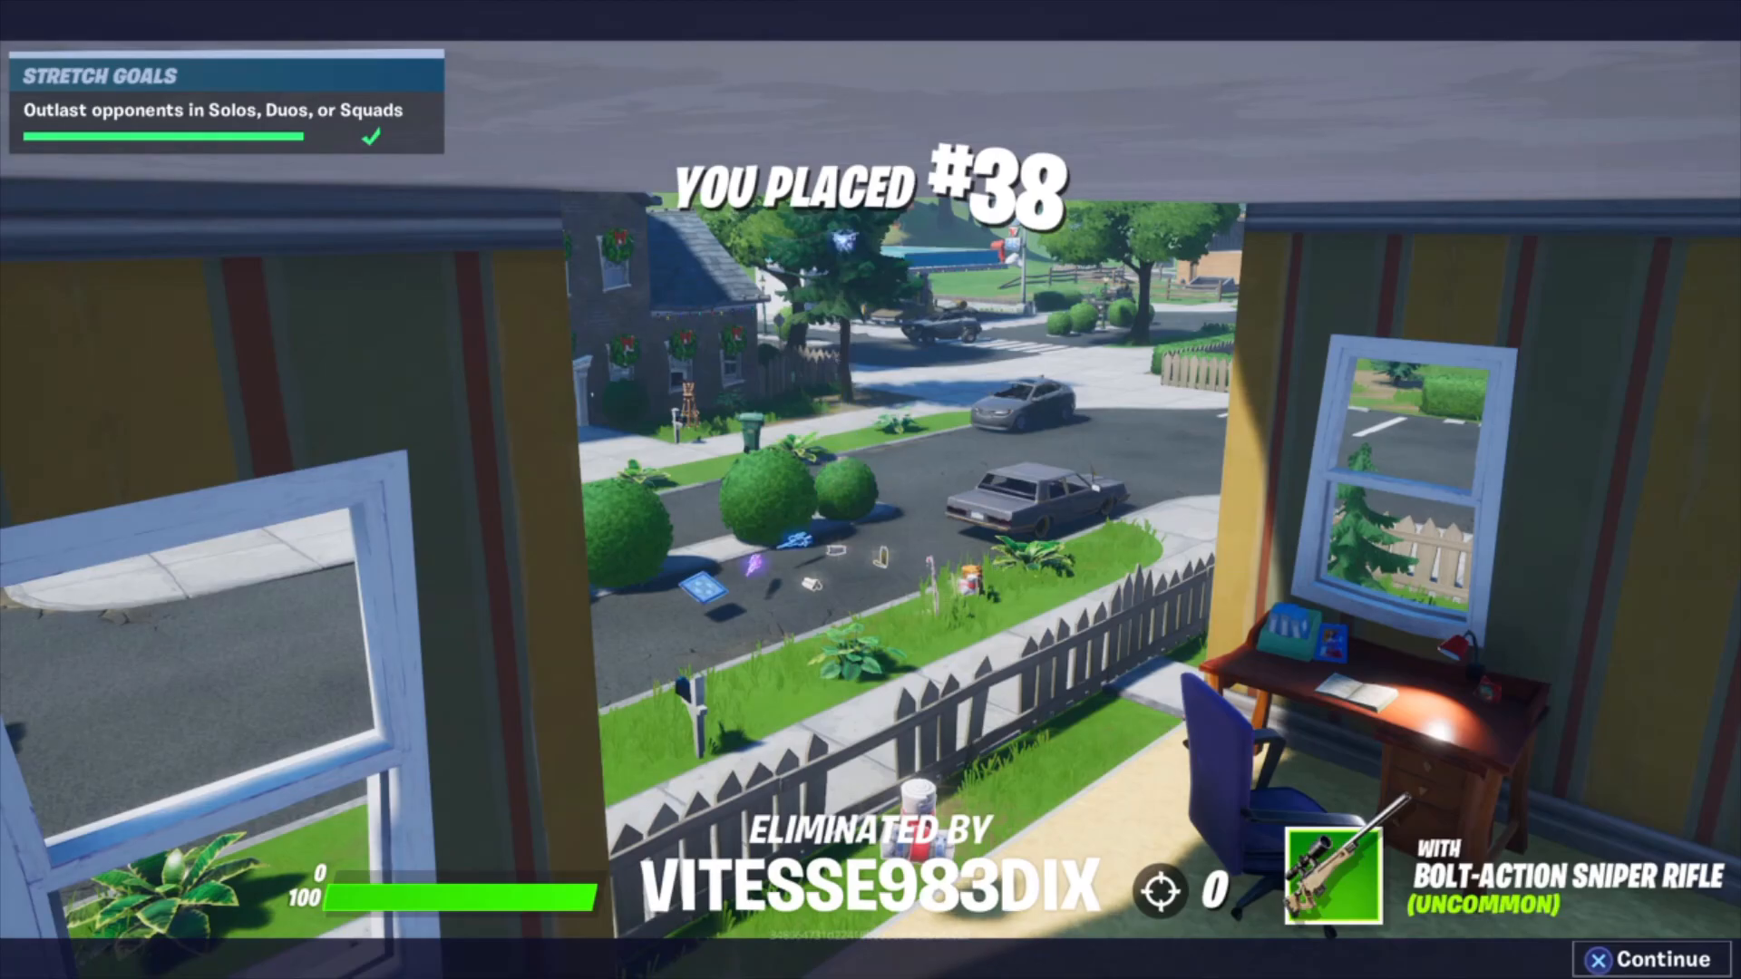
pyautogui.click(1655, 959)
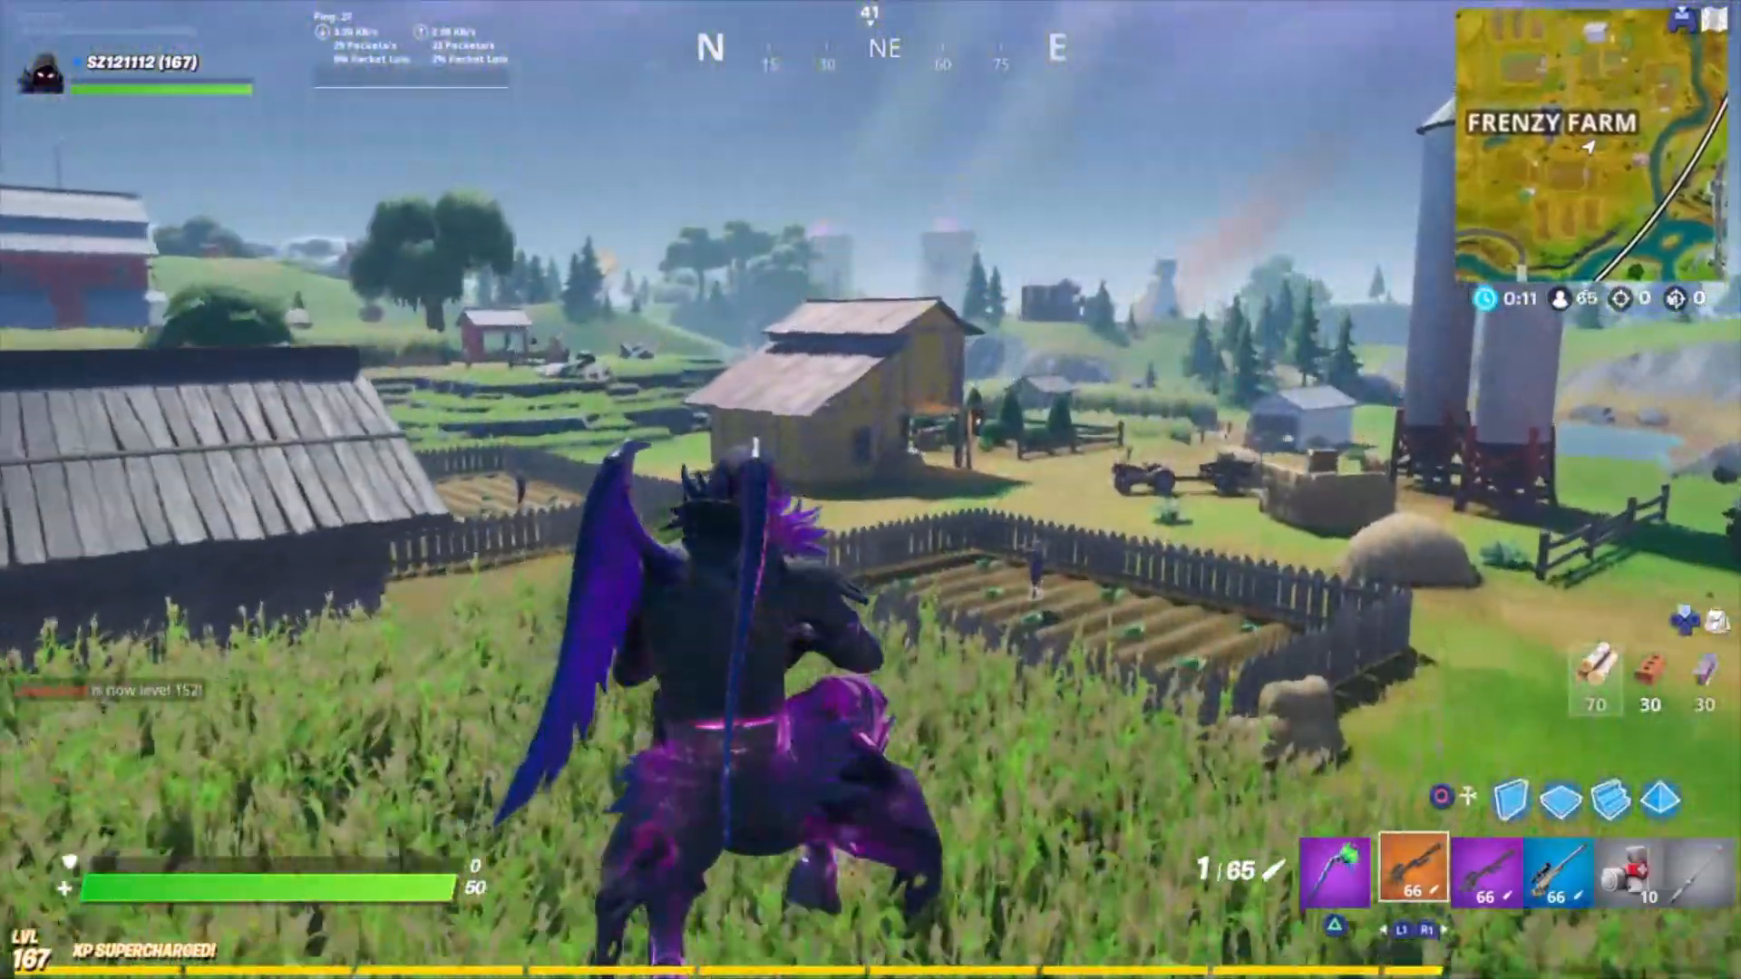